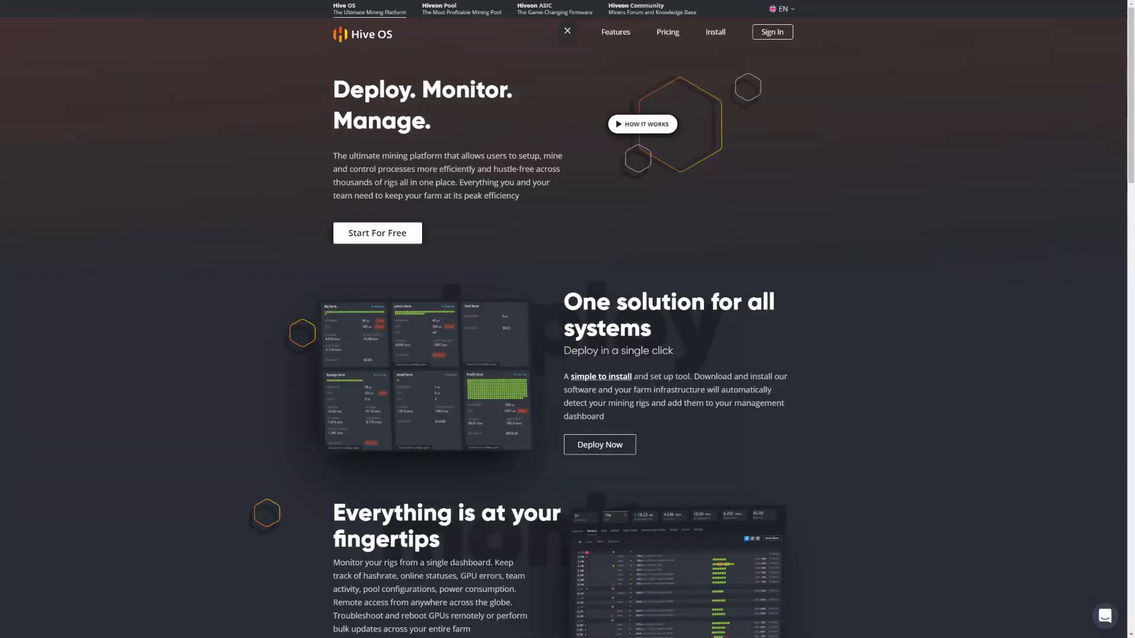
- Go from the Hive OS Install page's Write section to the recommended Etcher site
left_click(567, 31)
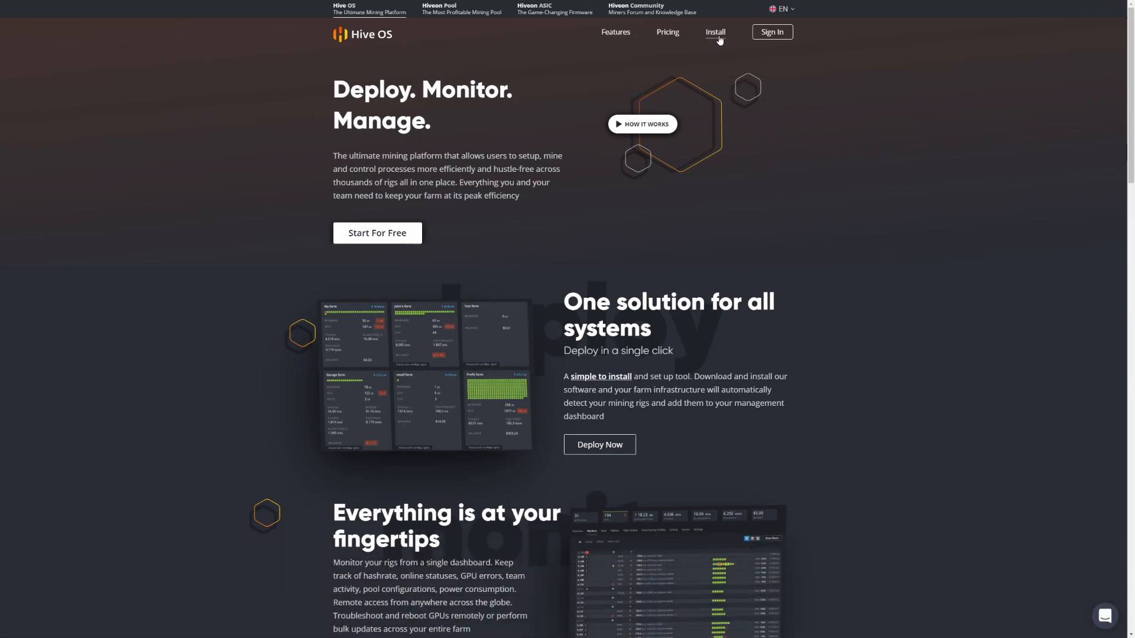
left_click(714, 32)
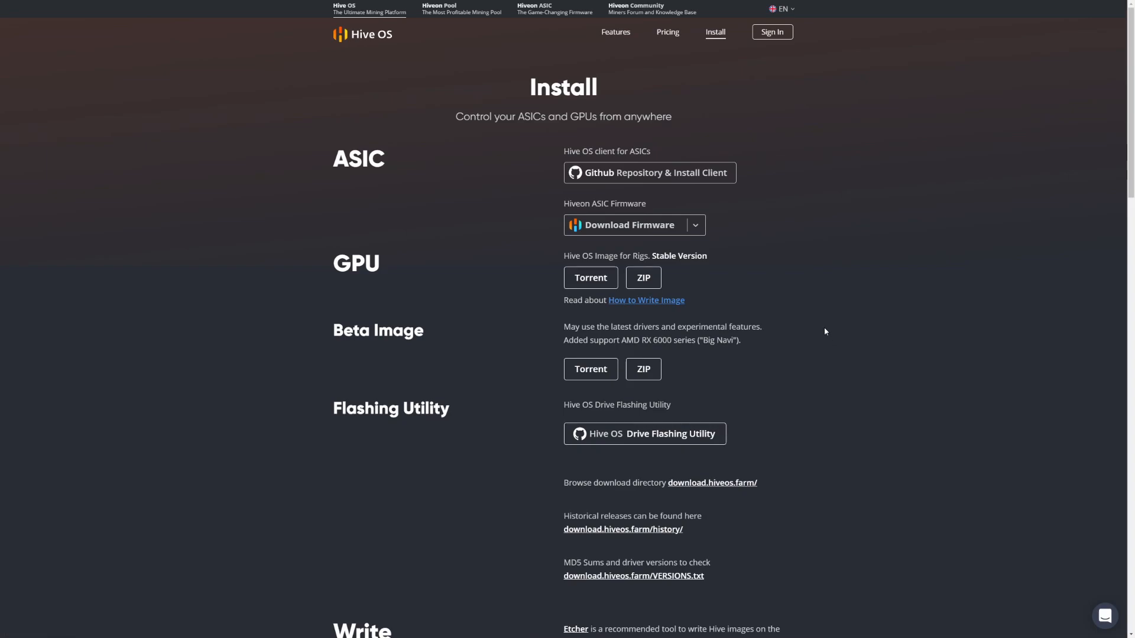
scroll("down", 3)
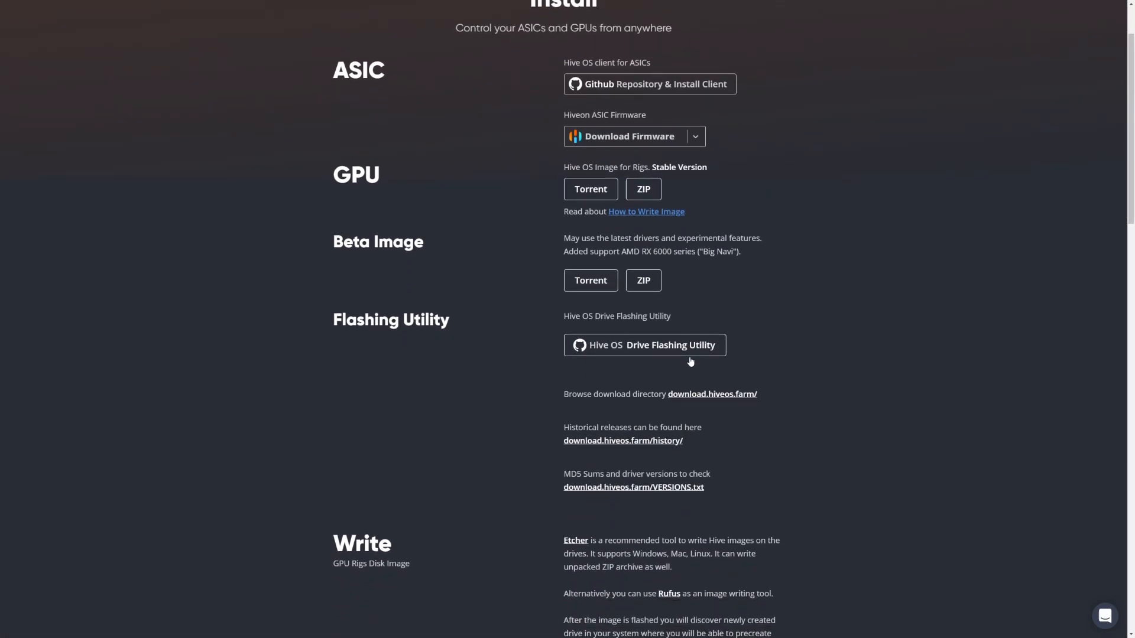
scroll("down", 3)
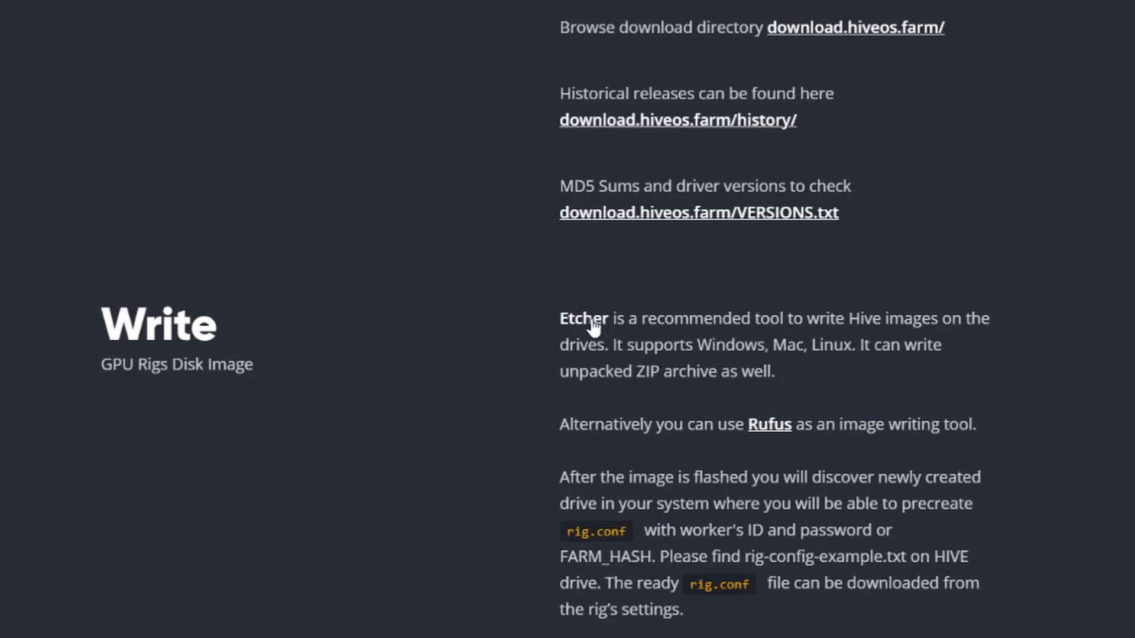
left_click(583, 319)
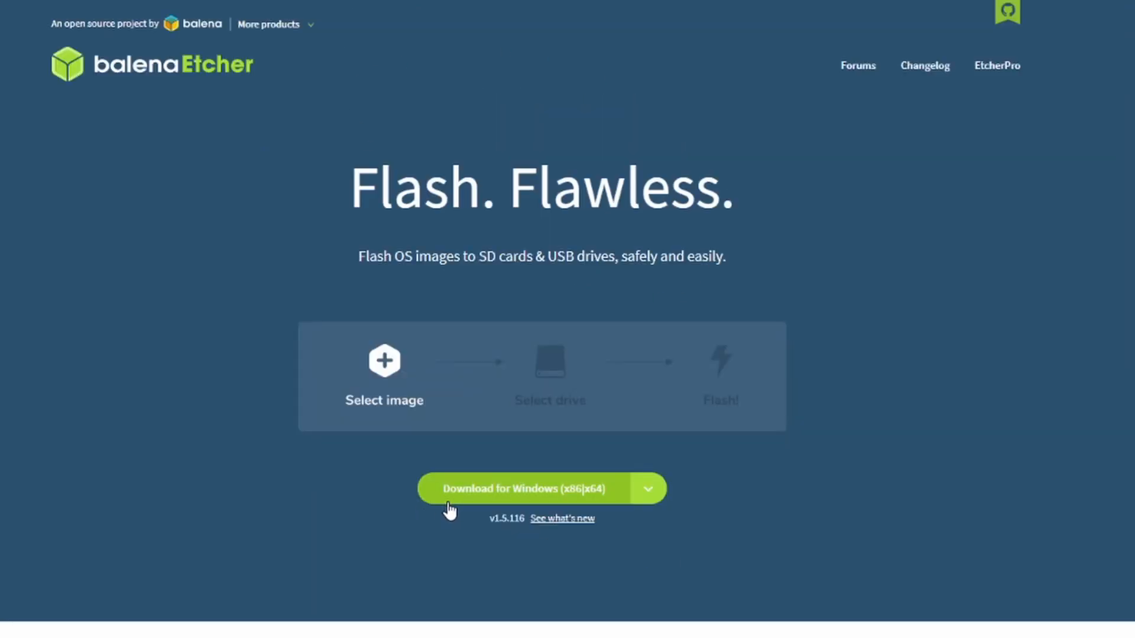
- Check Etcher's download variants: portable Windows, macOS and Linux
left_click(646, 488)
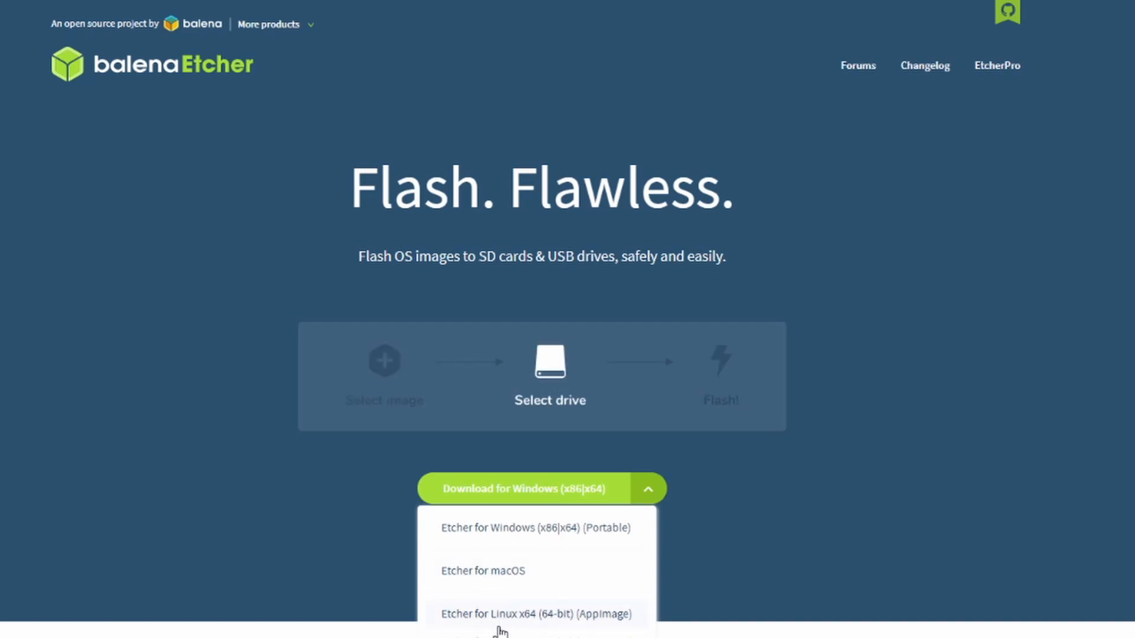
left_click(647, 489)
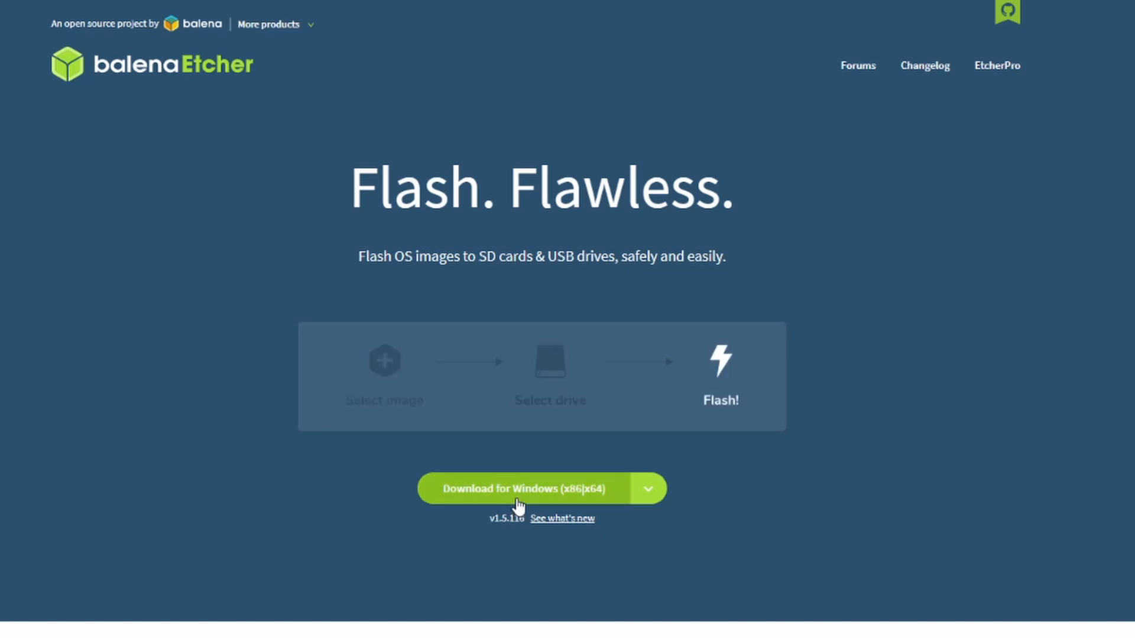
mouse_move(571, 502)
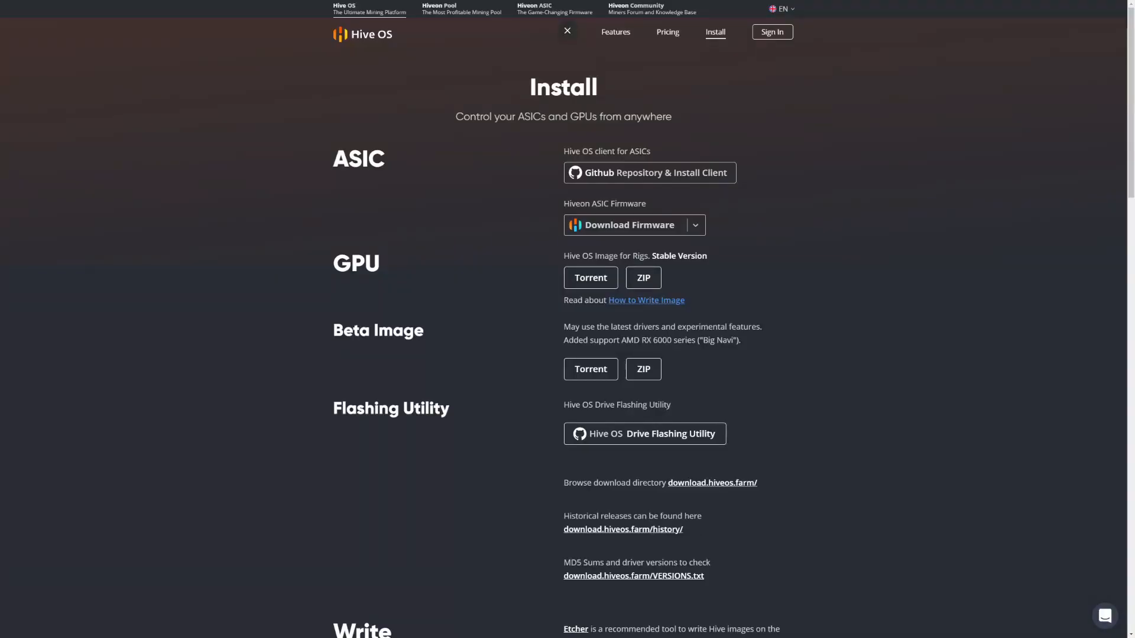
- Back on Hive OS, download the Stable GPU rig image as ZIP
left_click(567, 31)
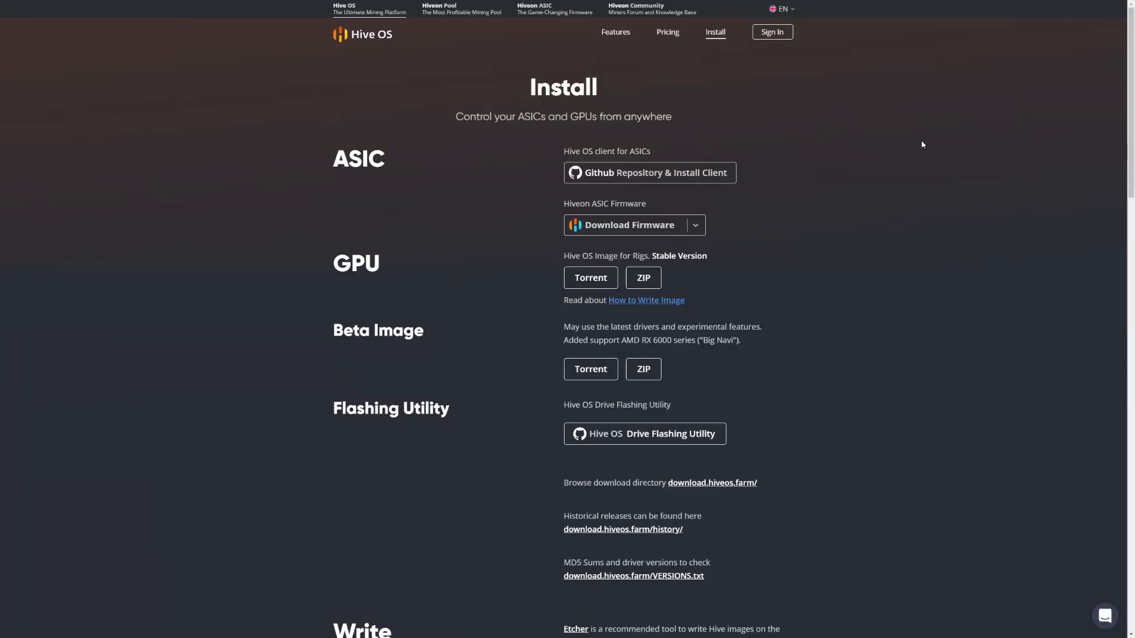
mouse_move(911, 149)
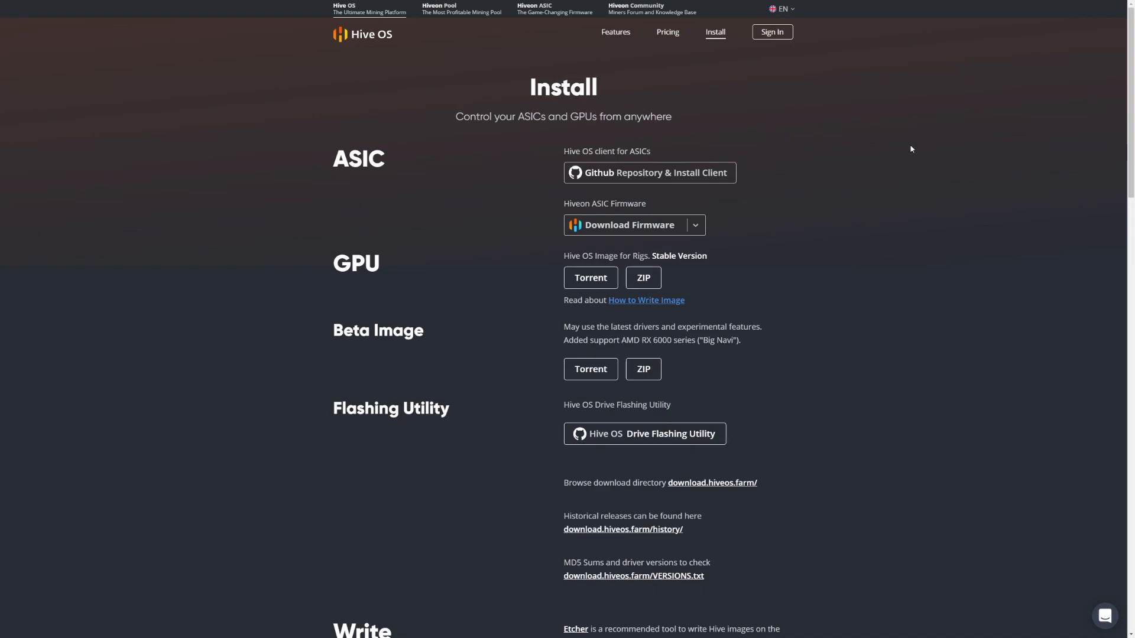
mouse_move(727, 116)
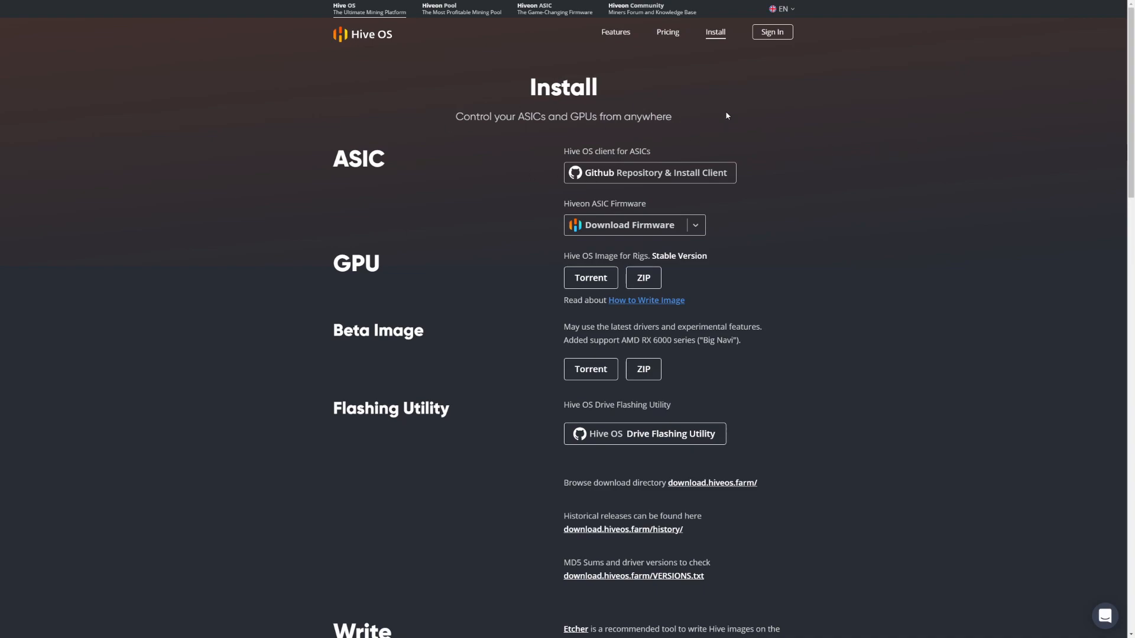
mouse_move(749, 125)
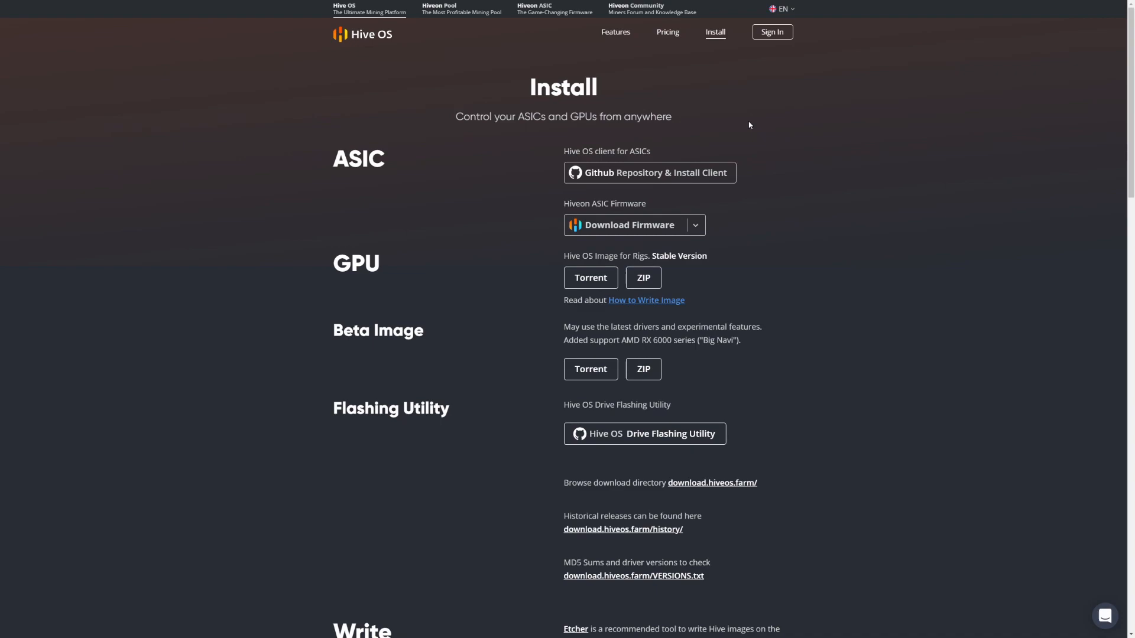
mouse_move(869, 489)
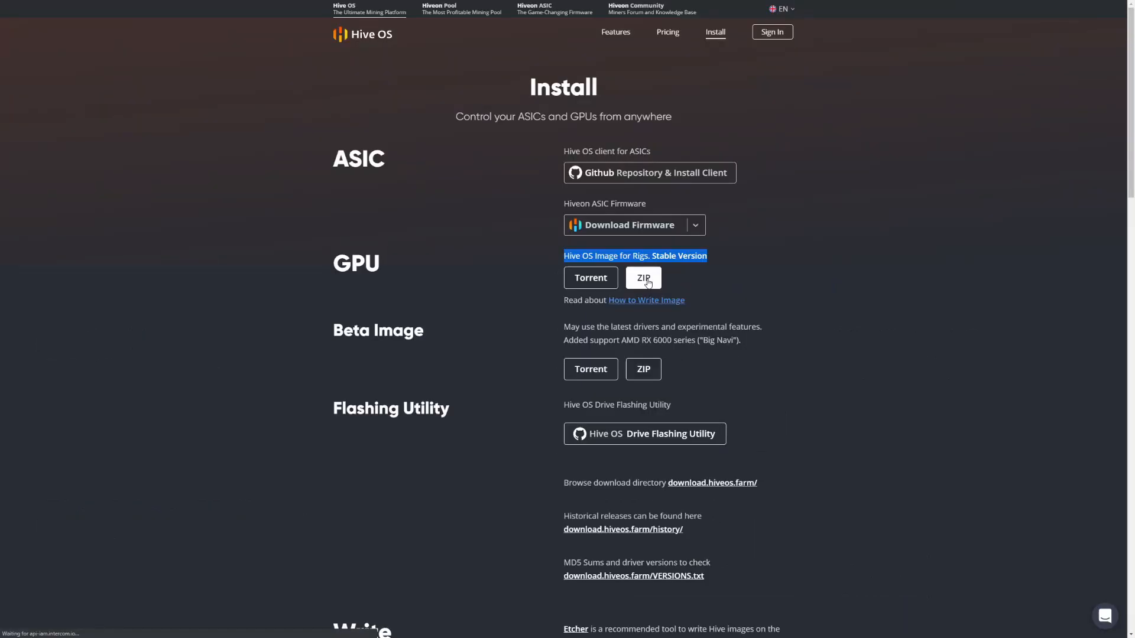
left_click(642, 277)
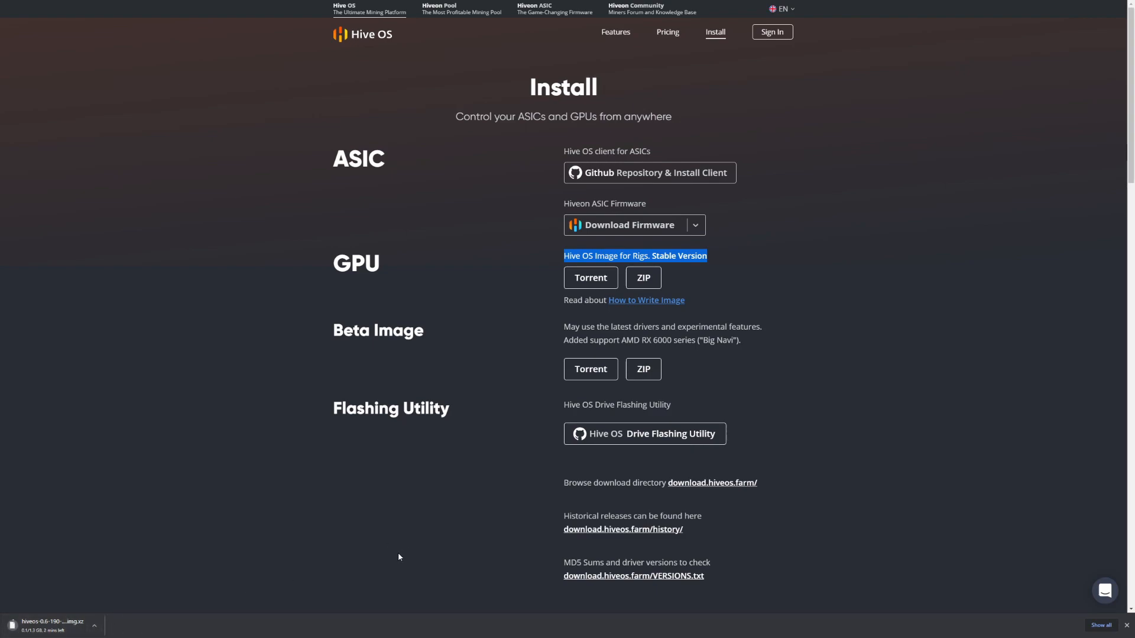
mouse_move(390, 555)
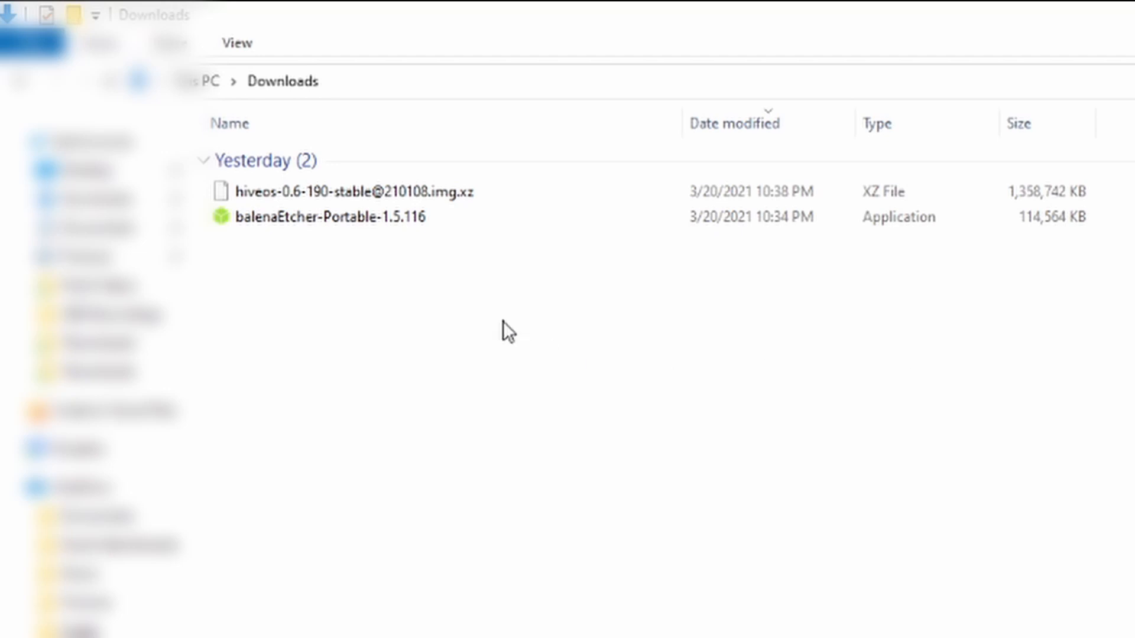
- Run balenaEtcher-Portable-1.5.116 from Downloads, next to the Hive OS image
left_click(326, 217)
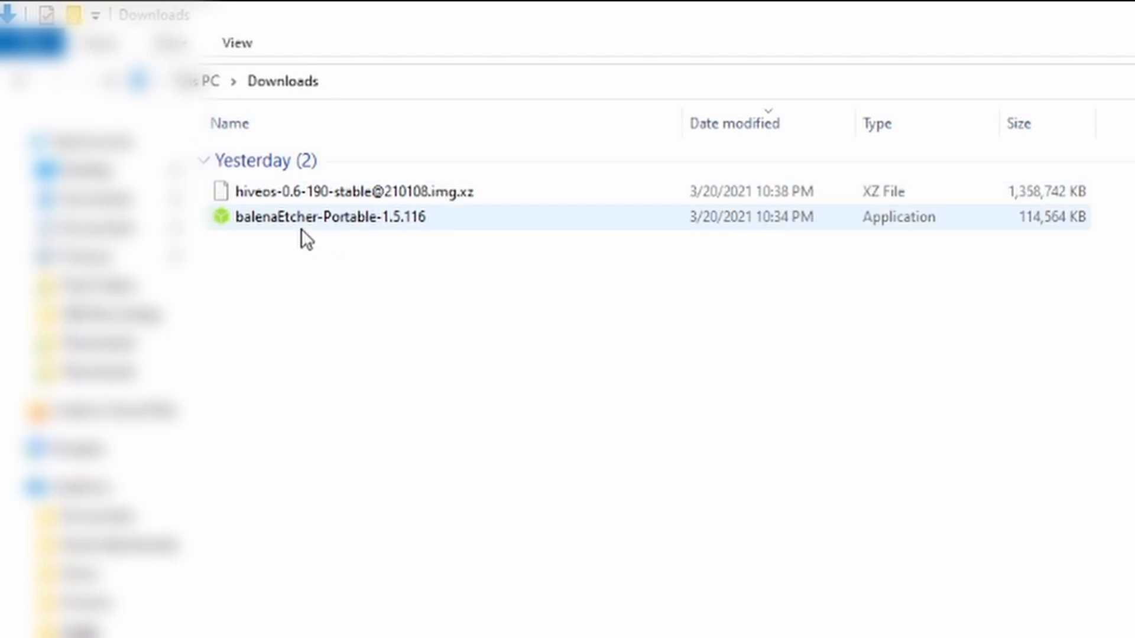
left_click(348, 191)
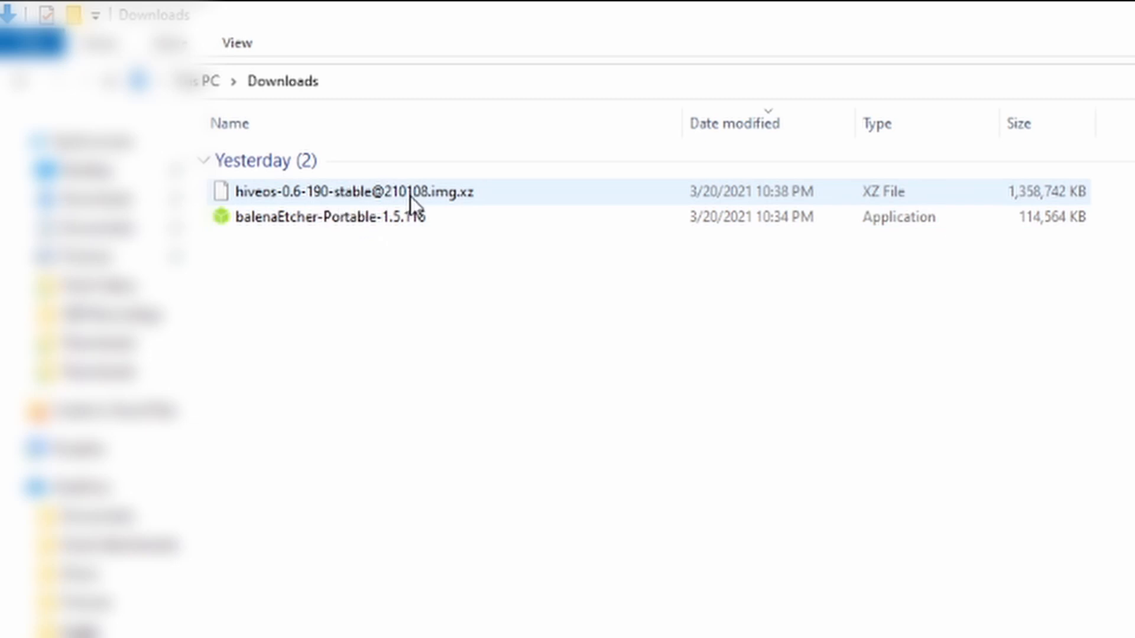
left_click(328, 217)
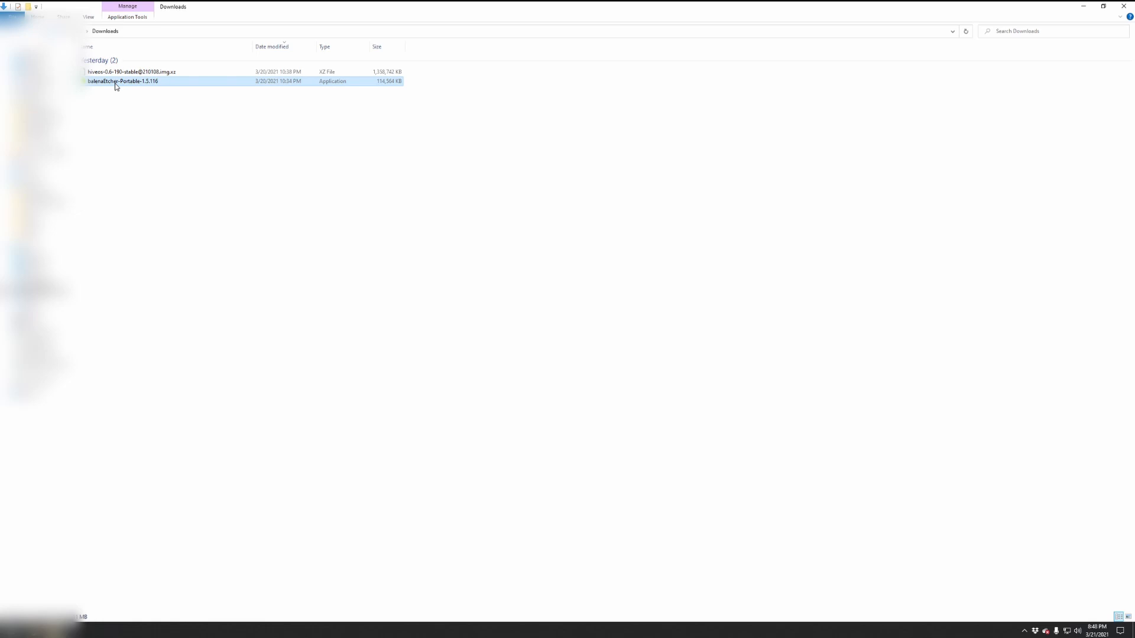
double_click(123, 81)
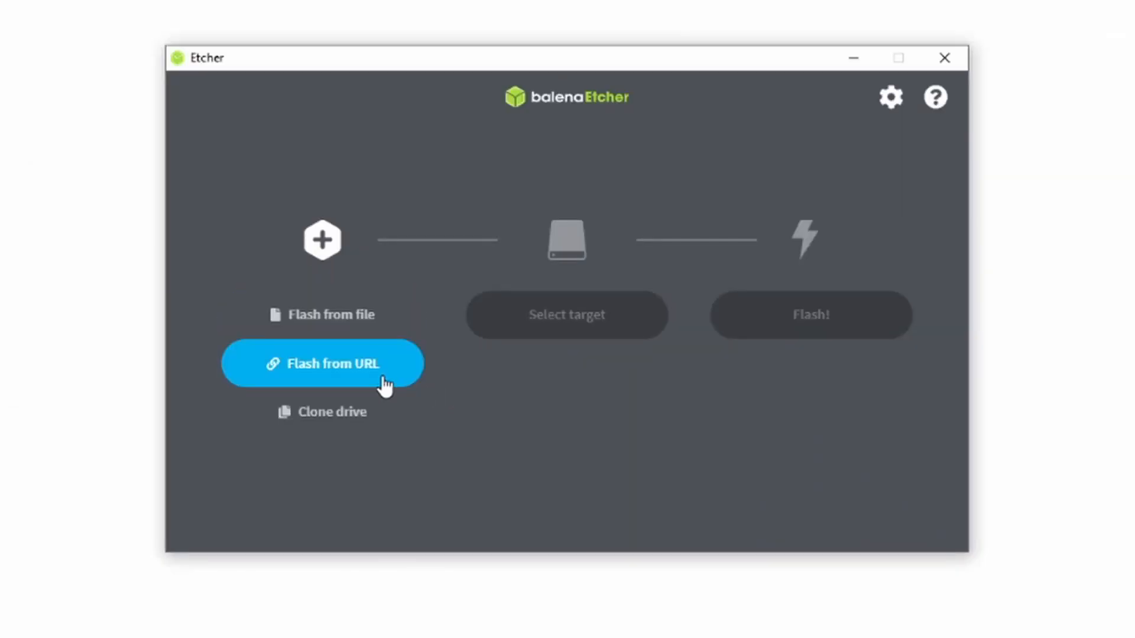
mouse_move(323, 314)
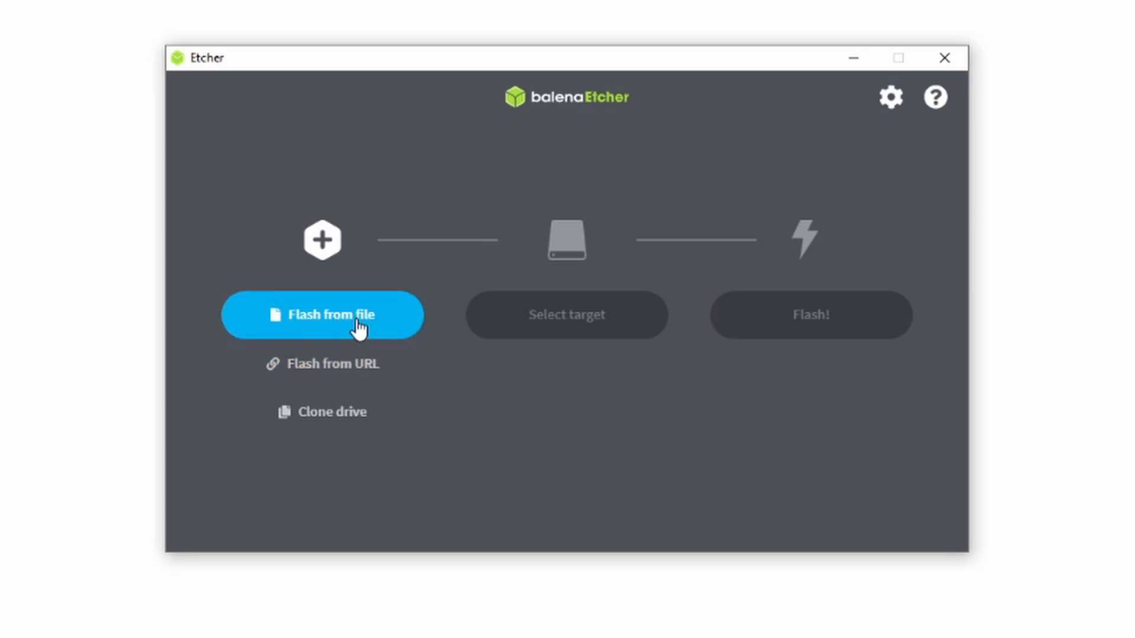
- Load the 7.55 GB hiveos .img.xz image, then list the target drives
left_click(323, 315)
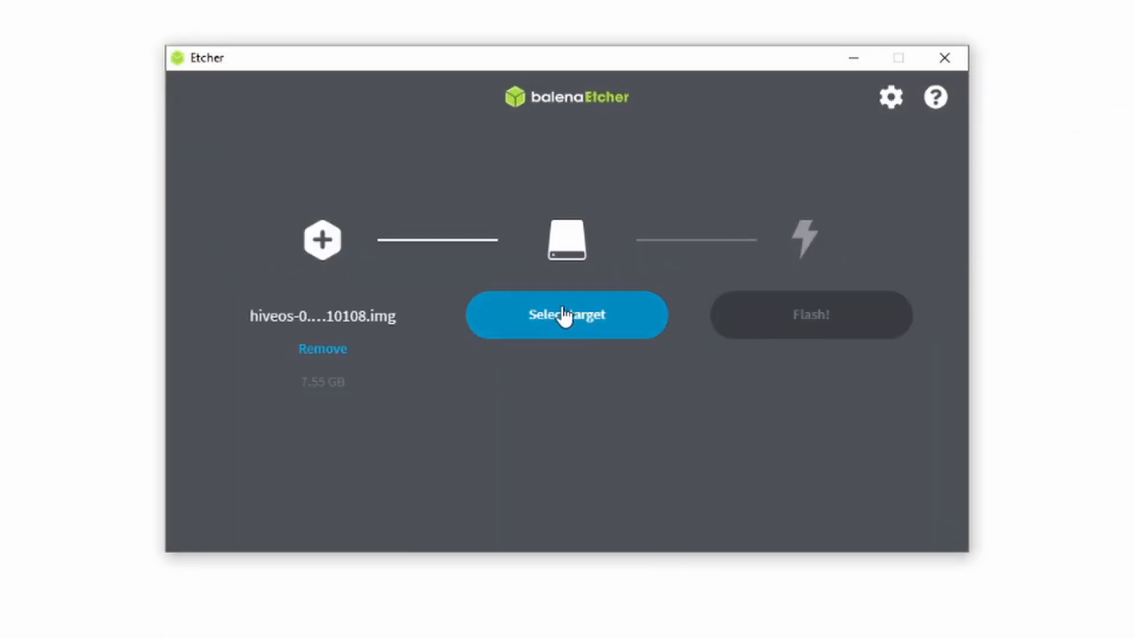
left_click(566, 314)
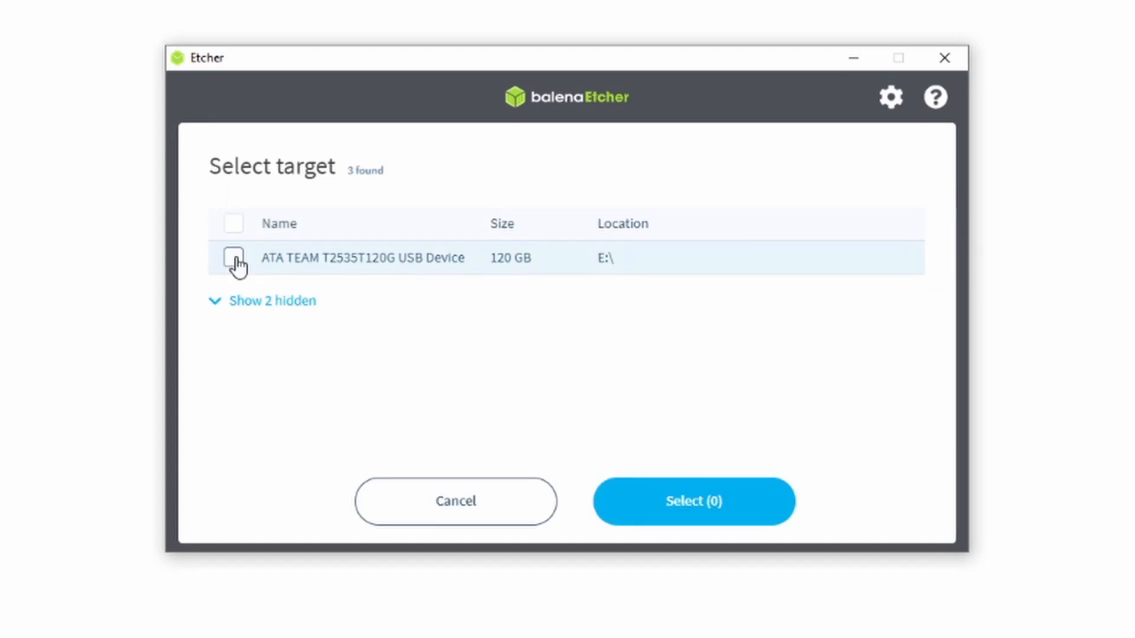
mouse_move(542, 279)
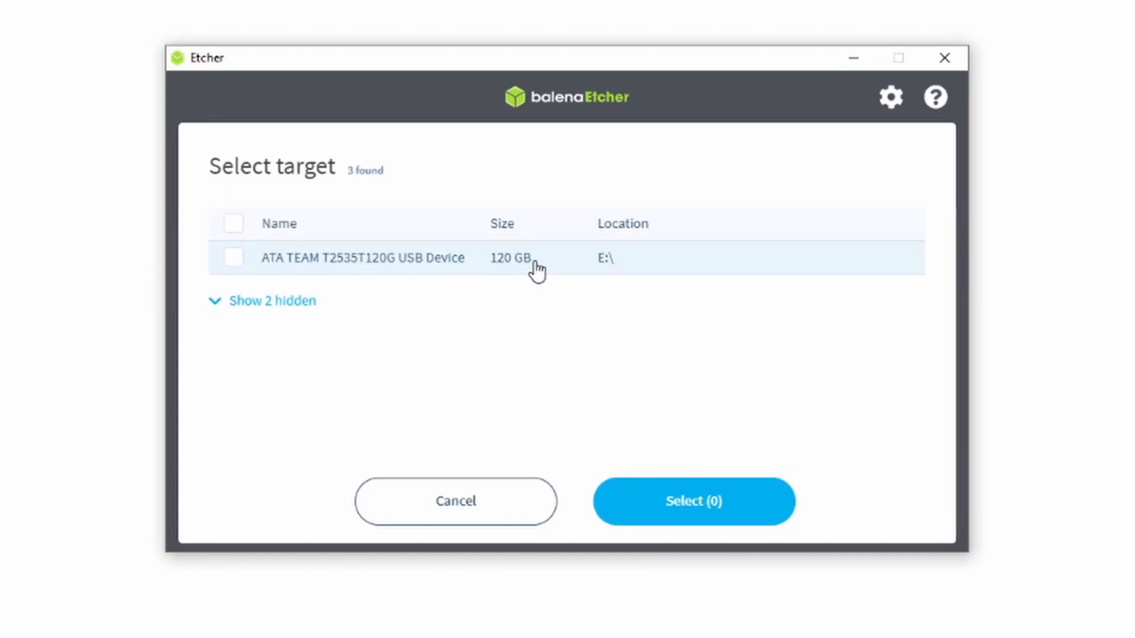
mouse_move(461, 271)
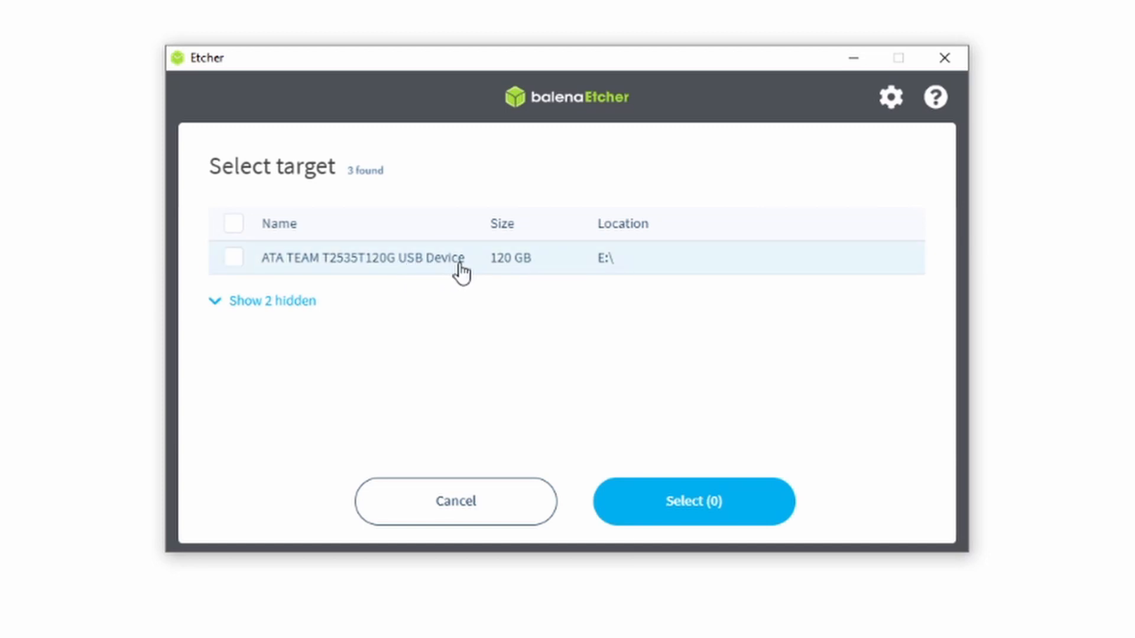
- Choose the ATA TEAM T2535T120G 120 GB USB device as the target
left_click(233, 259)
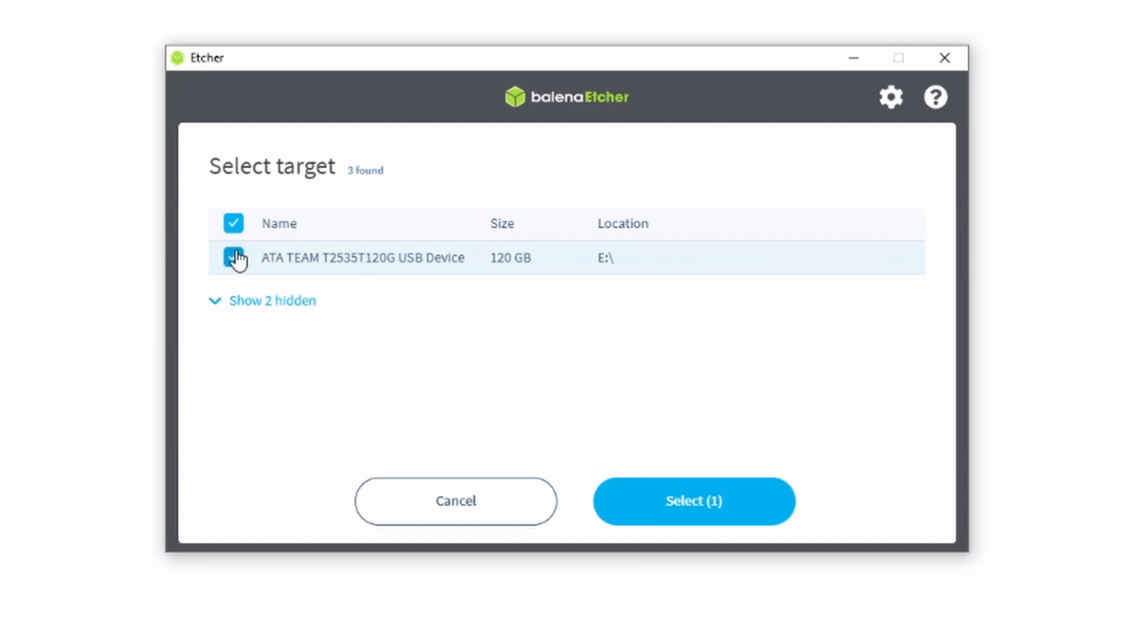
mouse_move(719, 510)
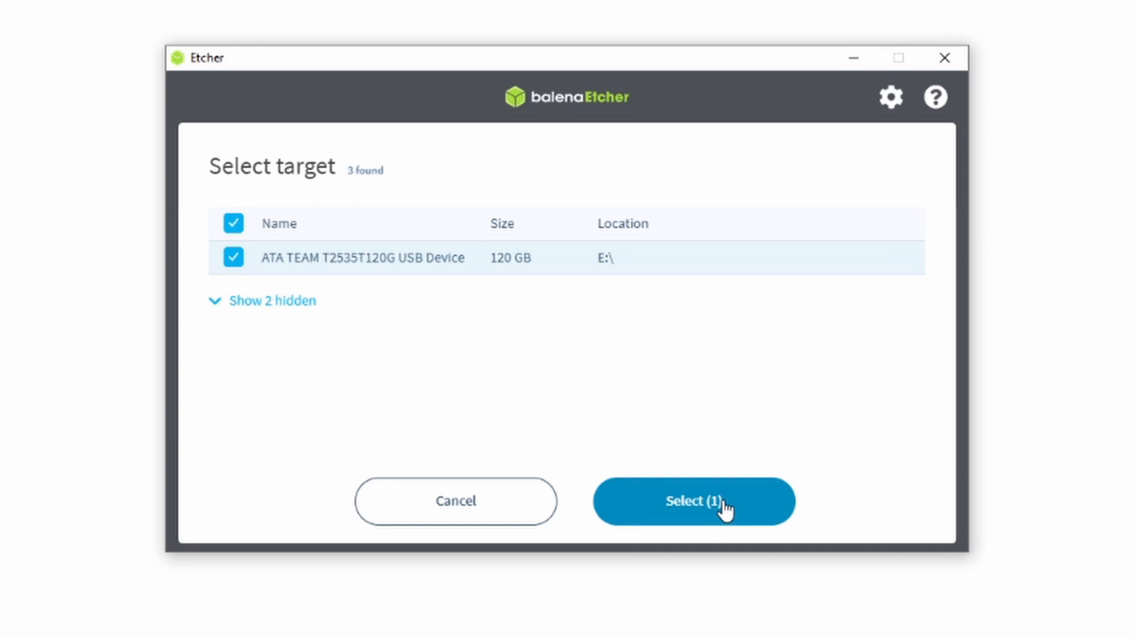
left_click(693, 500)
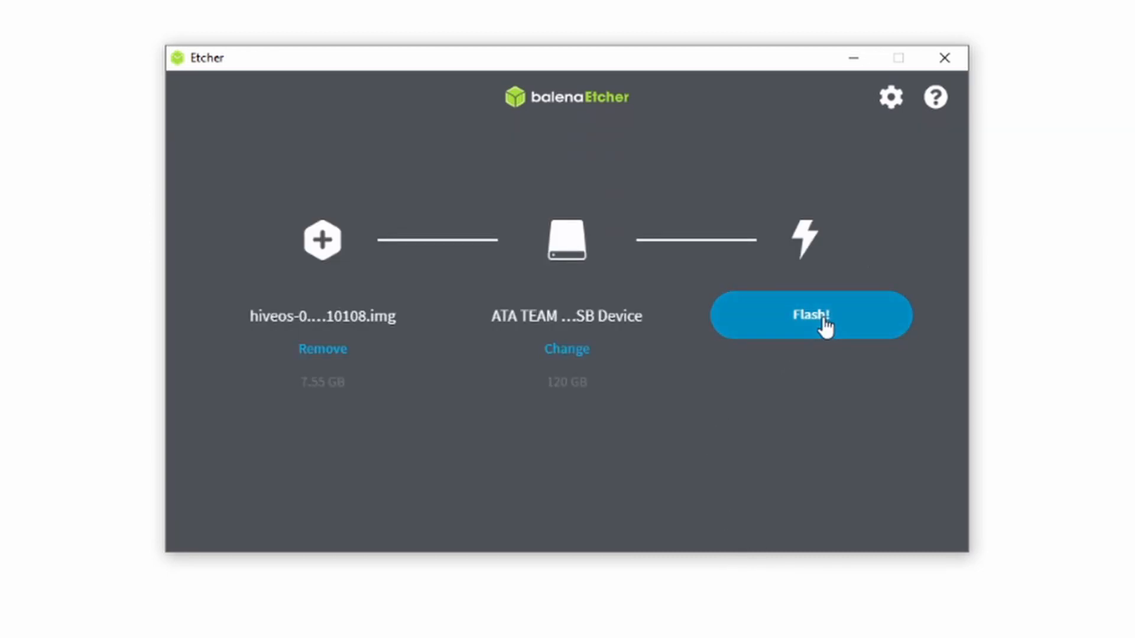
mouse_move(817, 331)
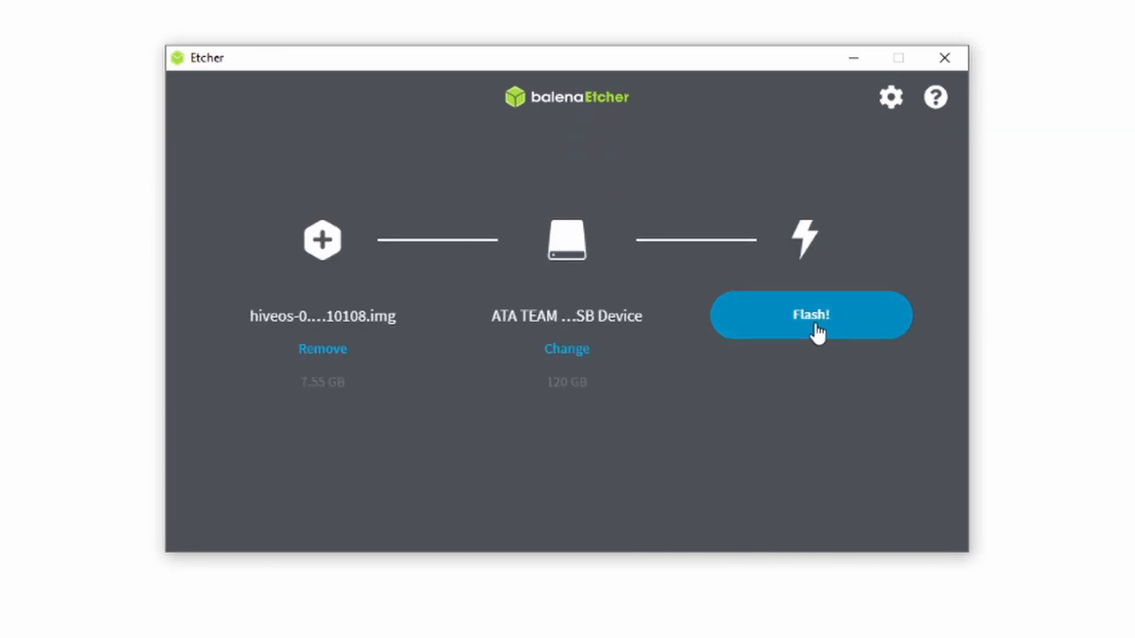
- Flash the Hive OS image onto the 120 GB USB drive
left_click(809, 315)
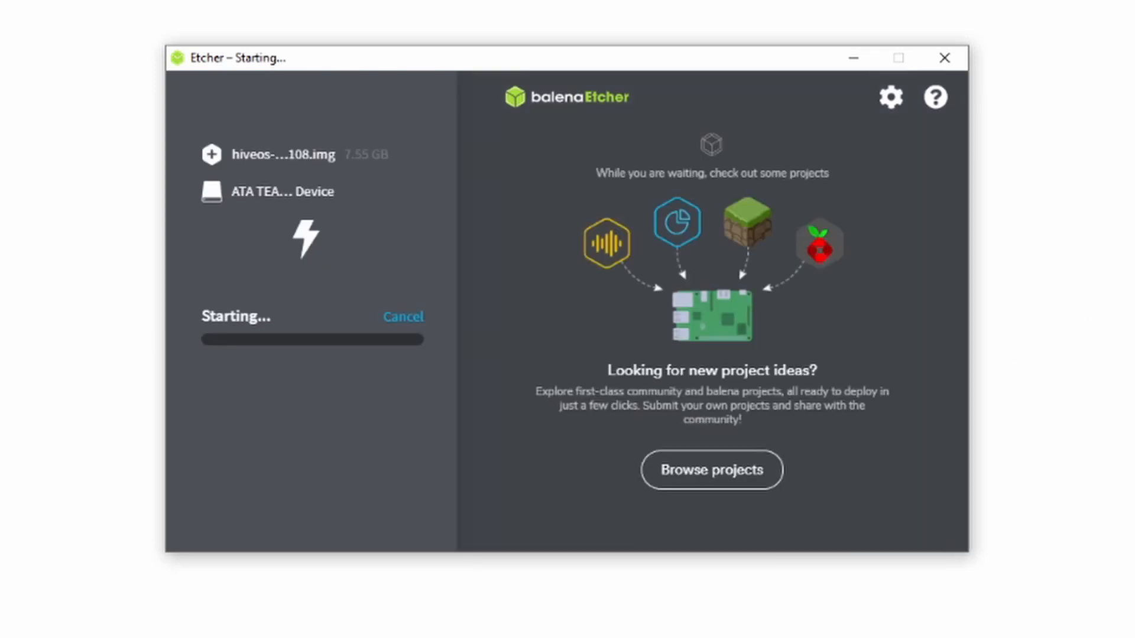